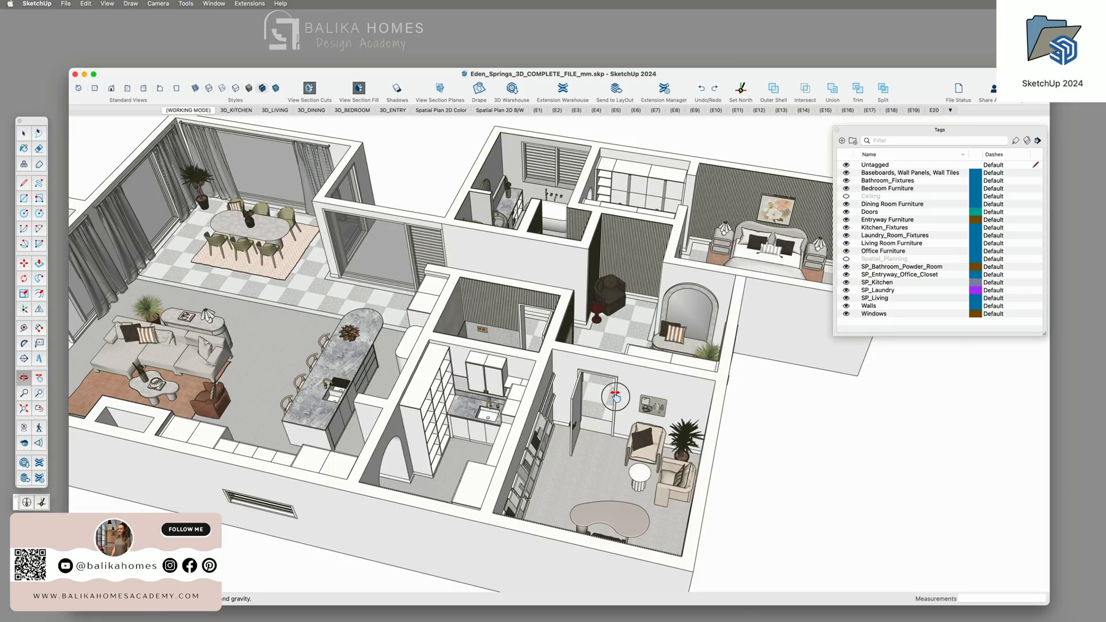
- Orbit the apartment model to view it from the opposite corner, bedroom in front
left_click_drag(617, 395, 571, 400)
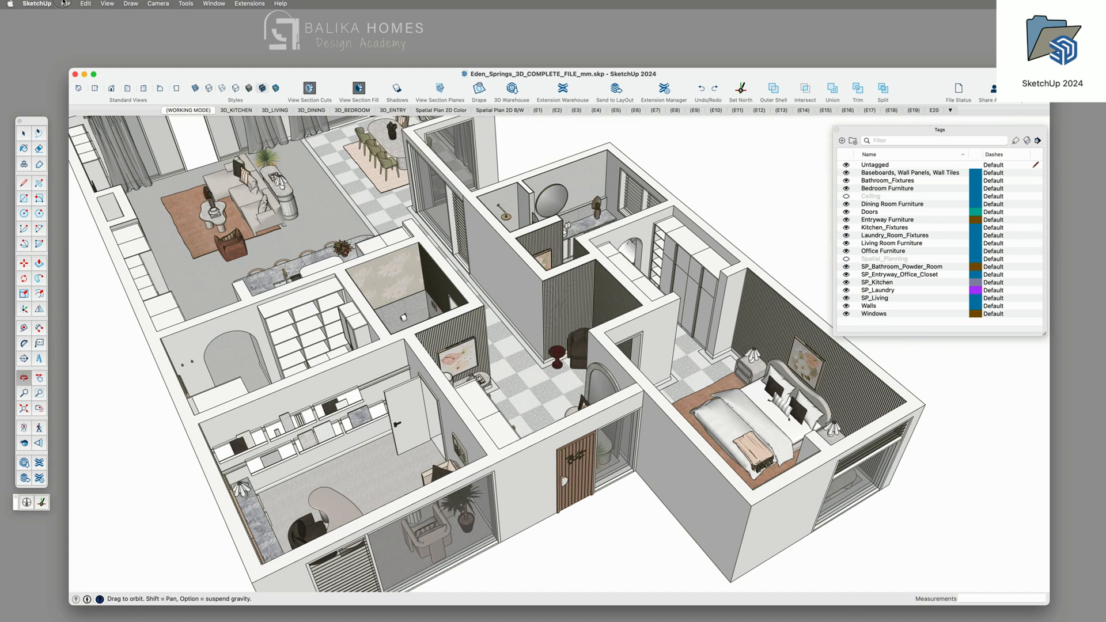
- In Graphics preferences, review the graphics engine and turn off Use maximum texture size
left_click(36, 3)
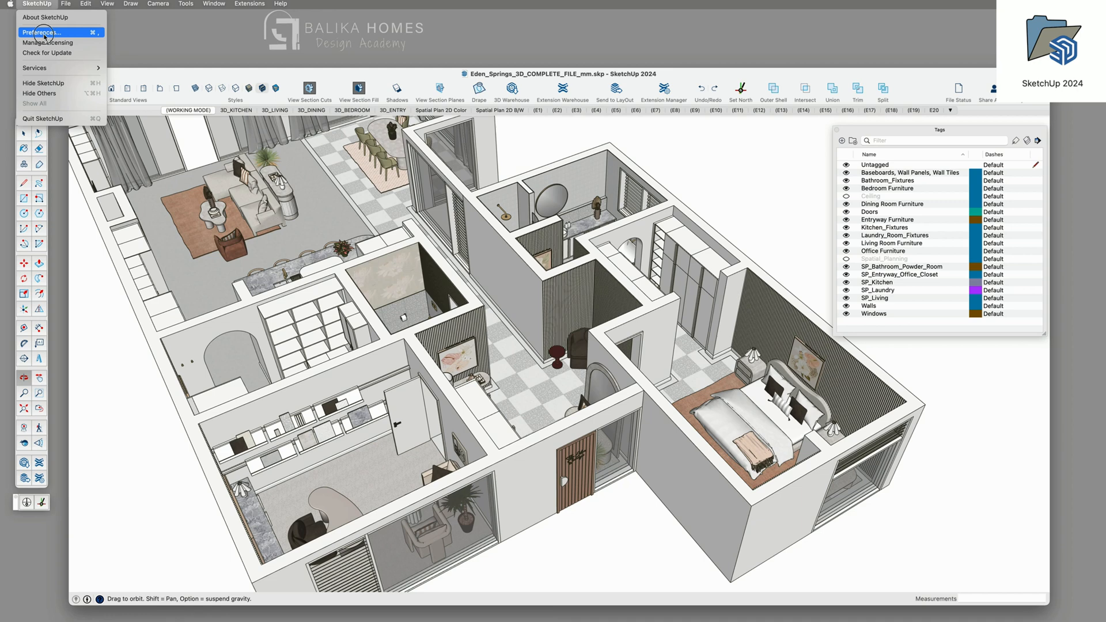
left_click(41, 31)
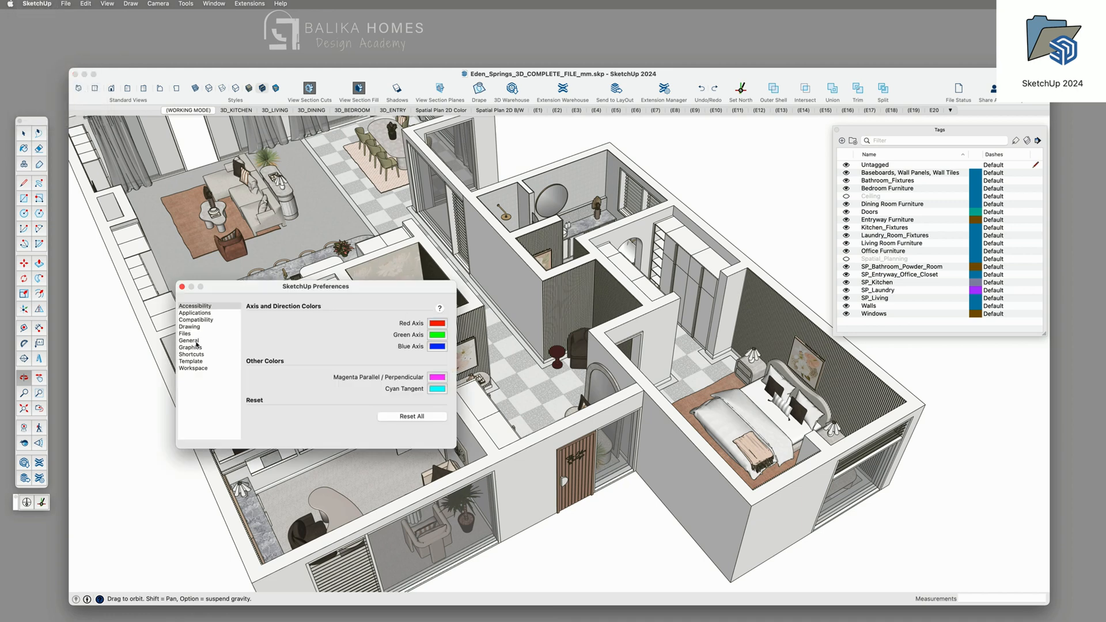
left_click(189, 346)
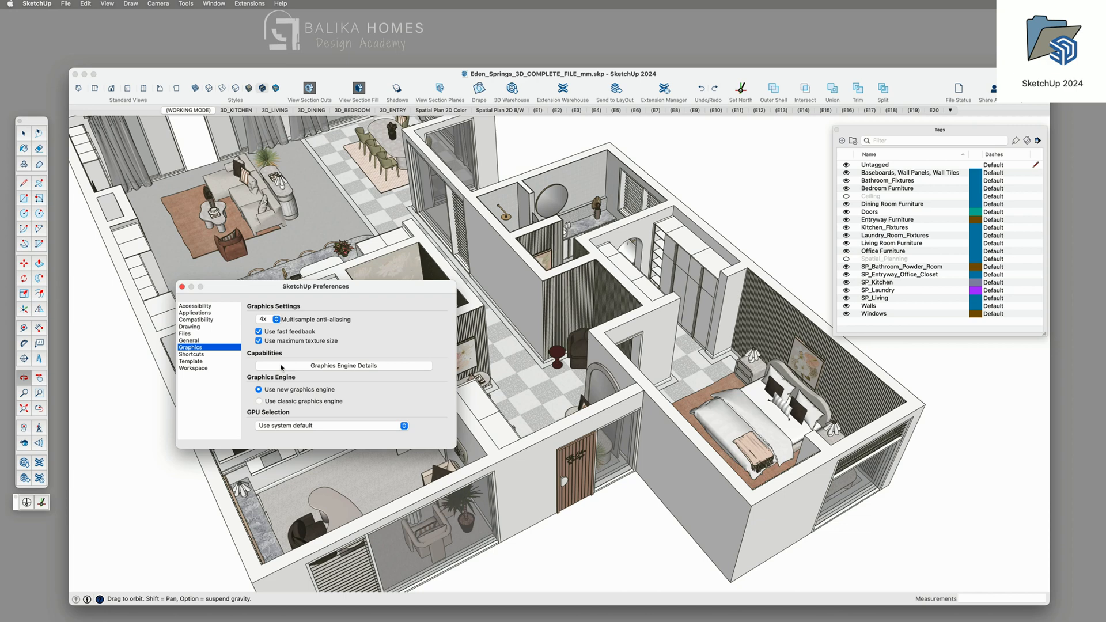
left_click(259, 341)
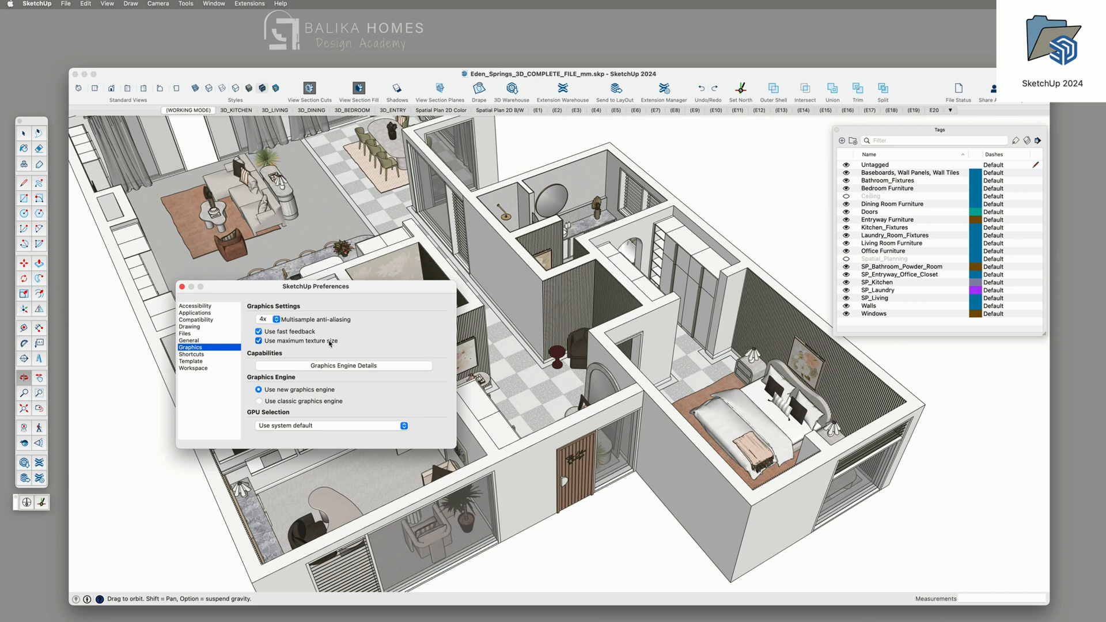
left_click(259, 341)
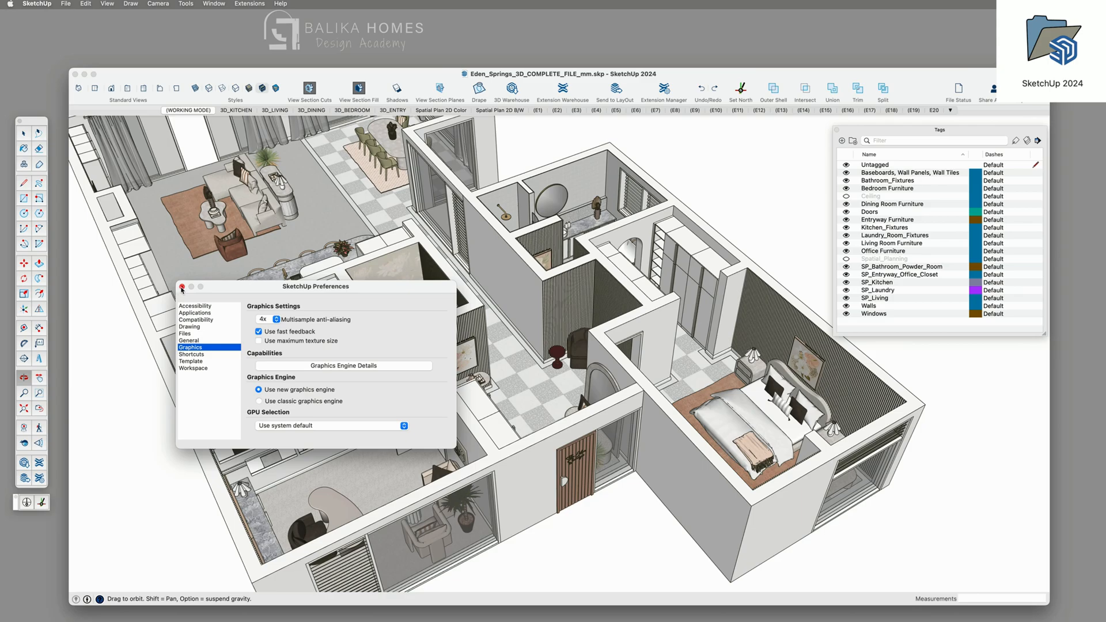
- Close Preferences, then orbit and zoom in on the living room sofa
left_click(182, 289)
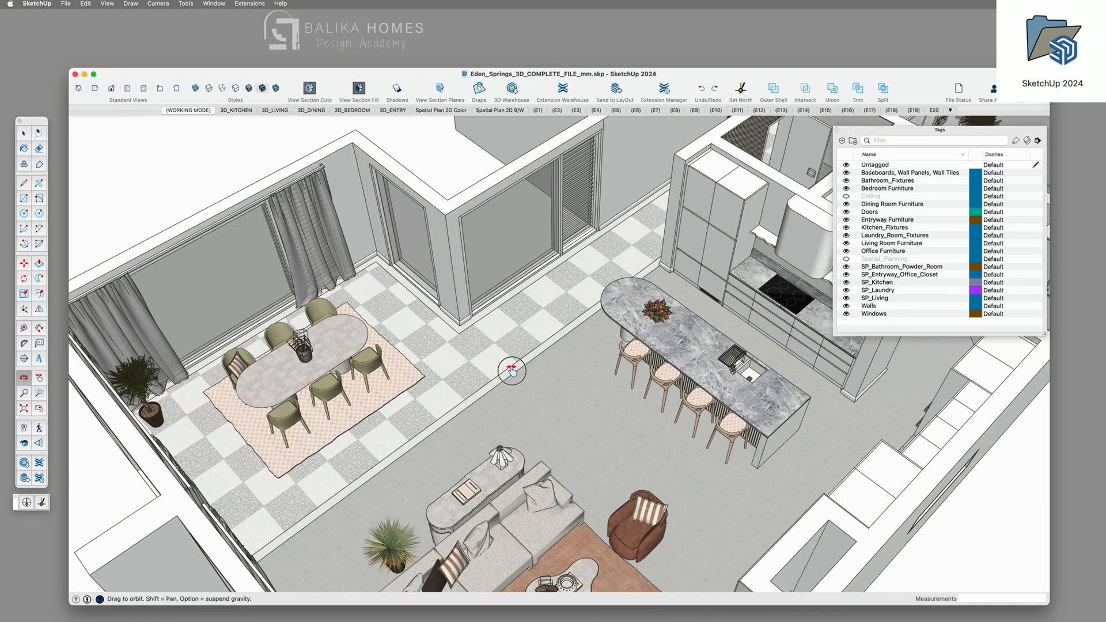
left_click_drag(512, 371, 525, 403)
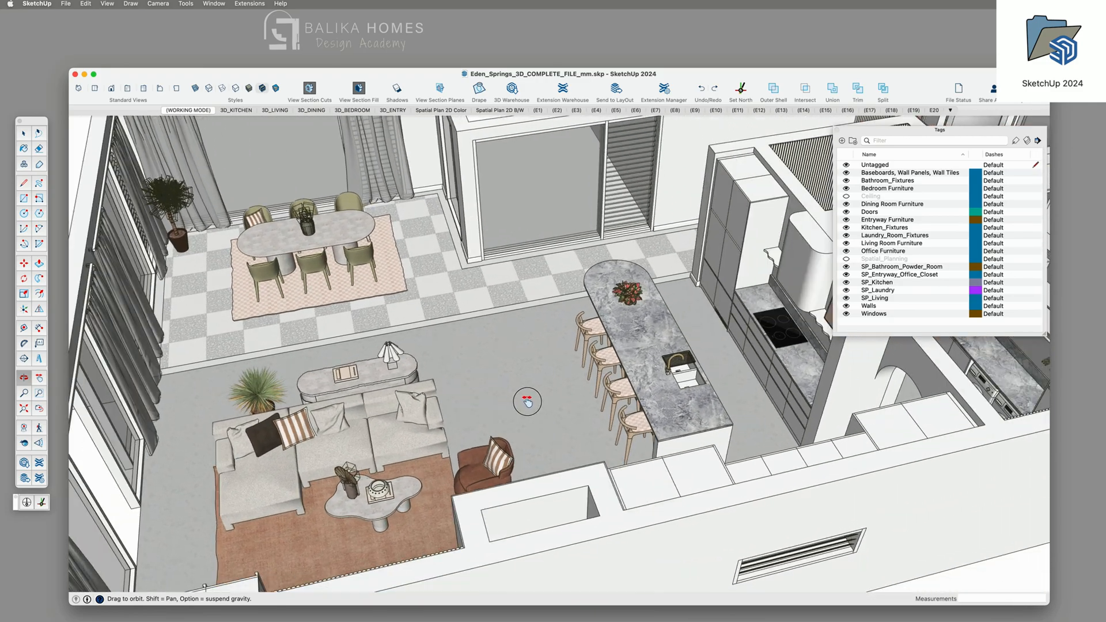
left_click_drag(526, 403, 346, 304)
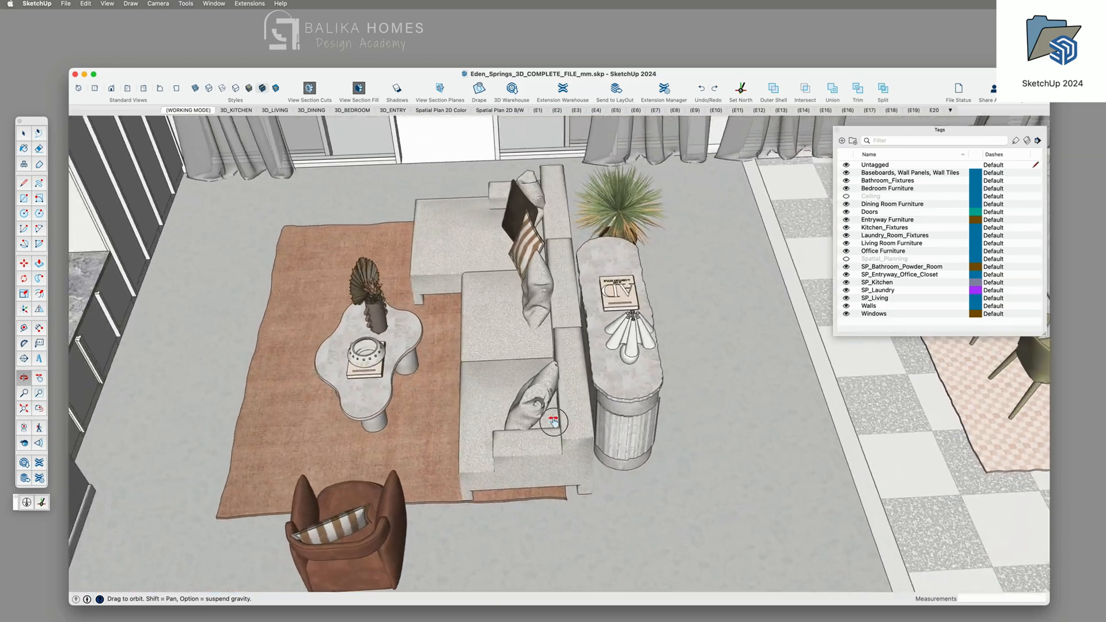
left_click_drag(557, 424, 734, 399)
type("balika homes")
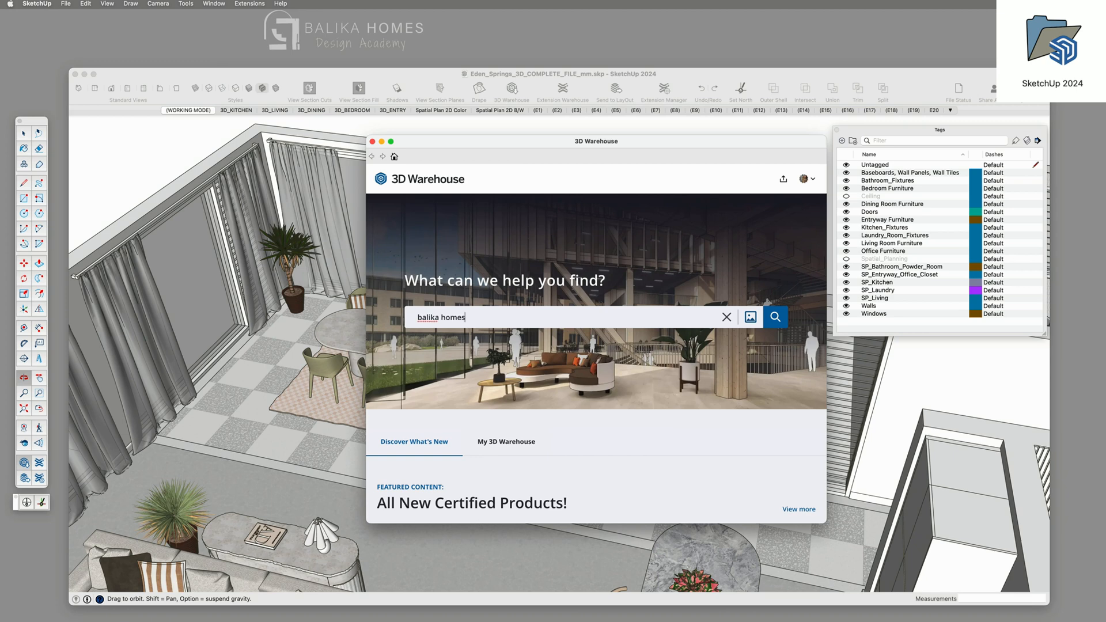
- Search 3D Warehouse for 'balika homes' and load the armchair into the model
left_click(774, 317)
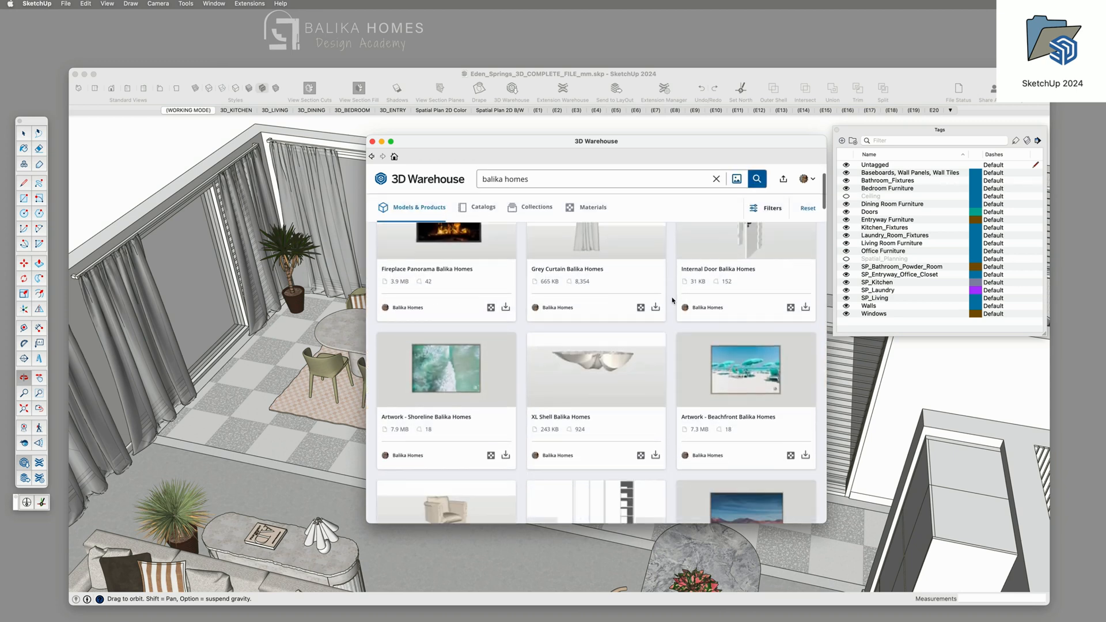
scroll("down", 3)
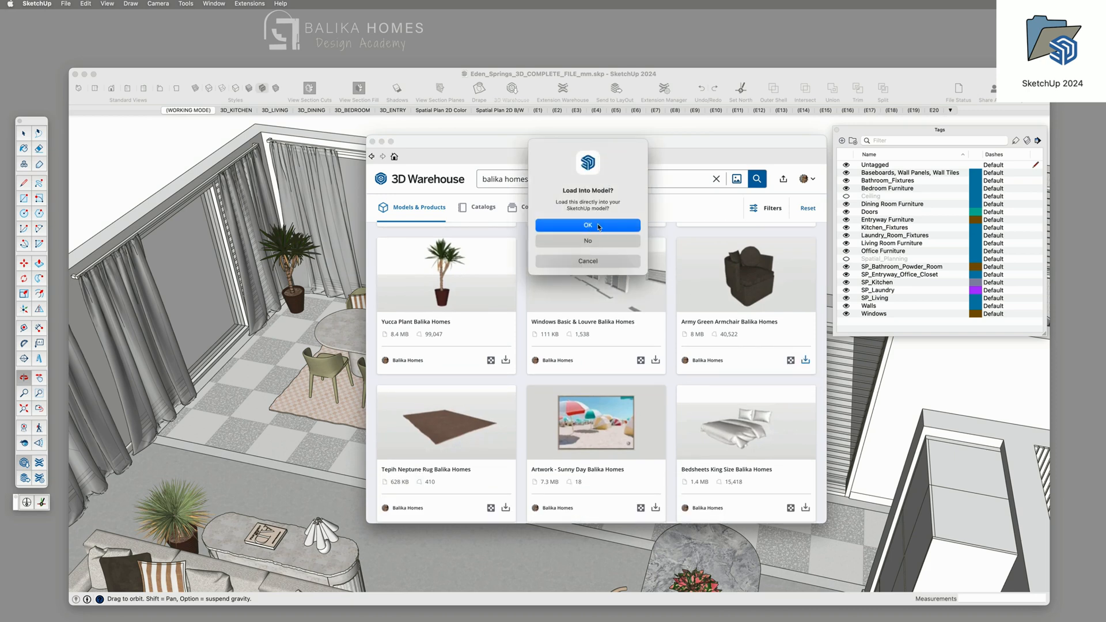
left_click(587, 226)
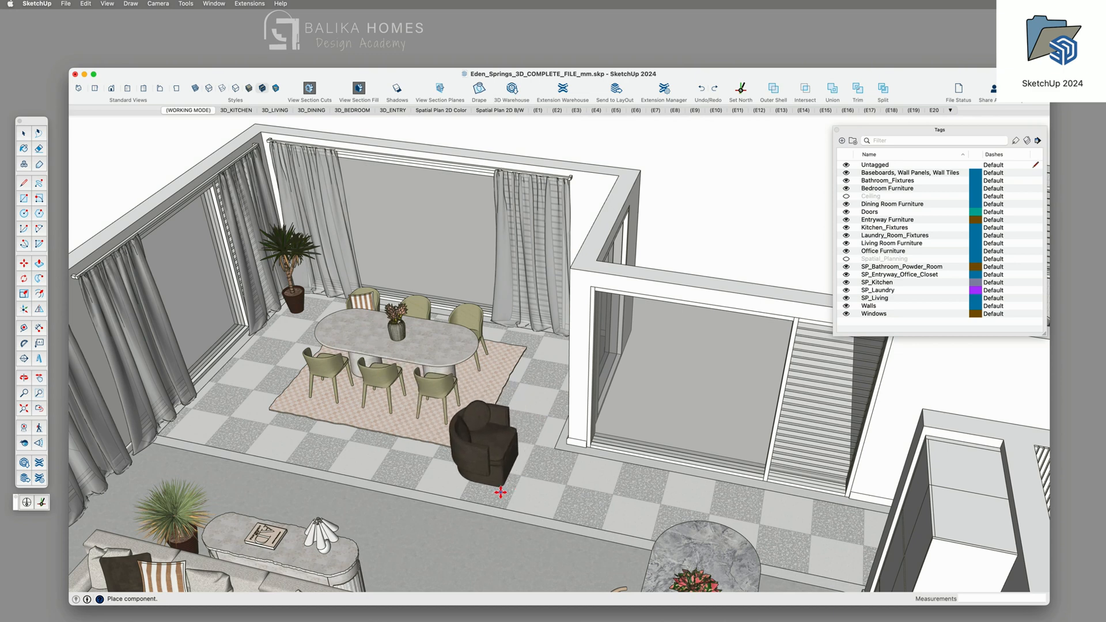
- Place and select the armchair beside the dining rug, then show the 3D_KITCHEN scene
left_click(23, 264)
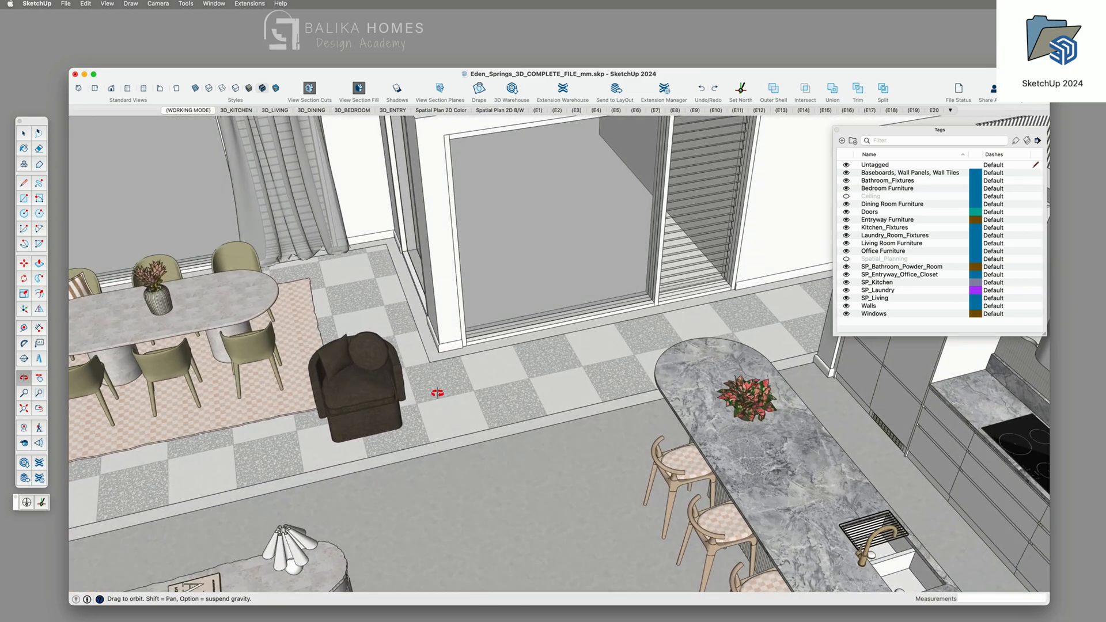
left_click(356, 387)
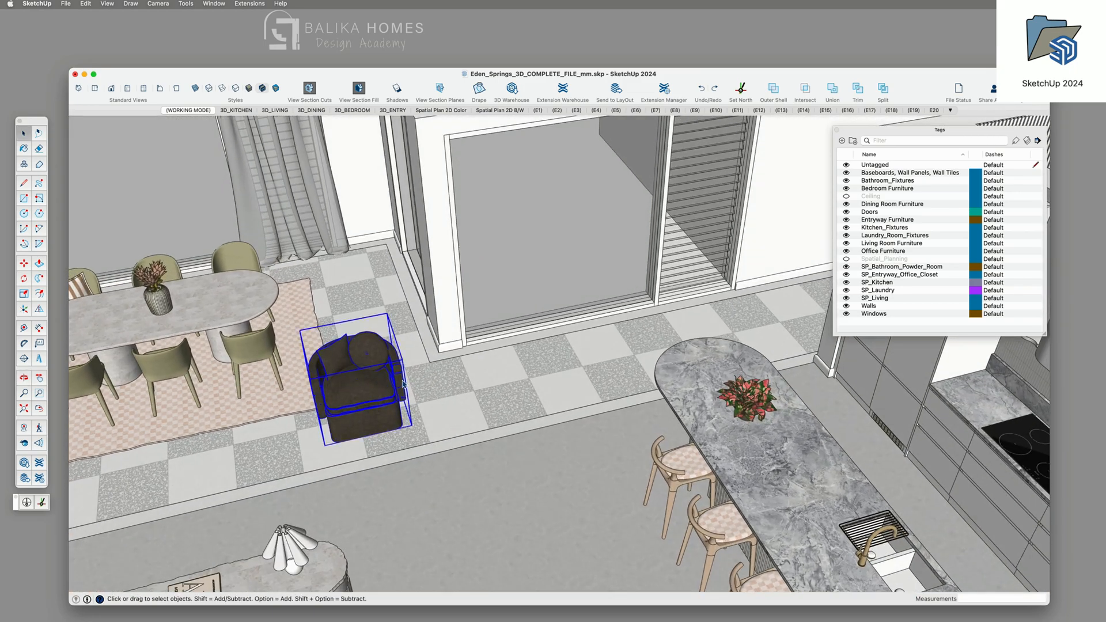
left_click(236, 110)
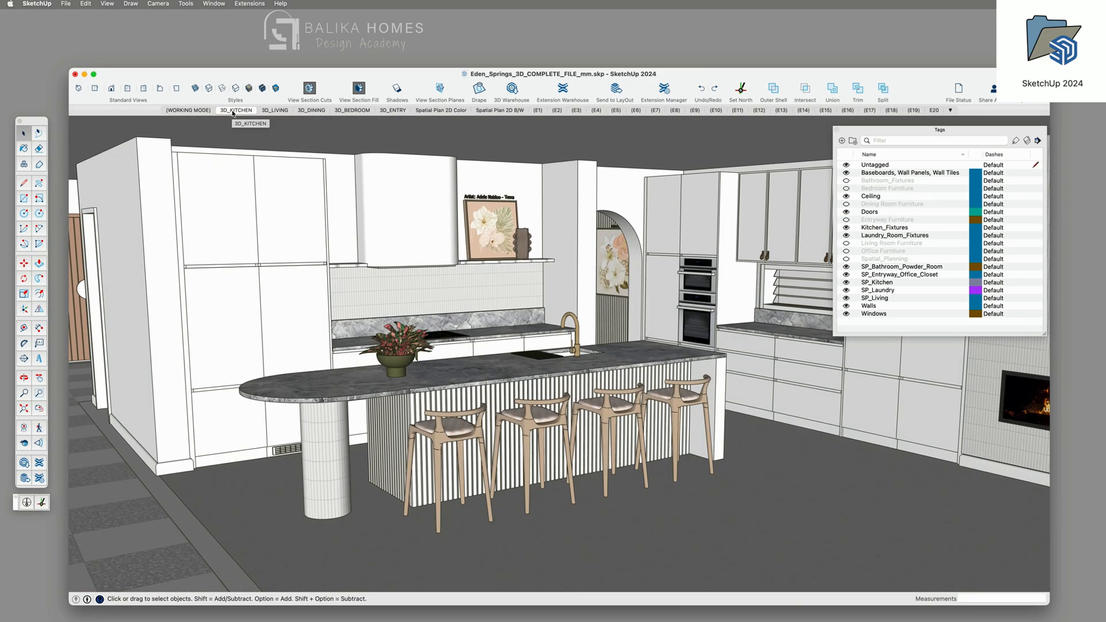
- Return to the plan view and make two hidden furniture tags visible again
left_click(274, 110)
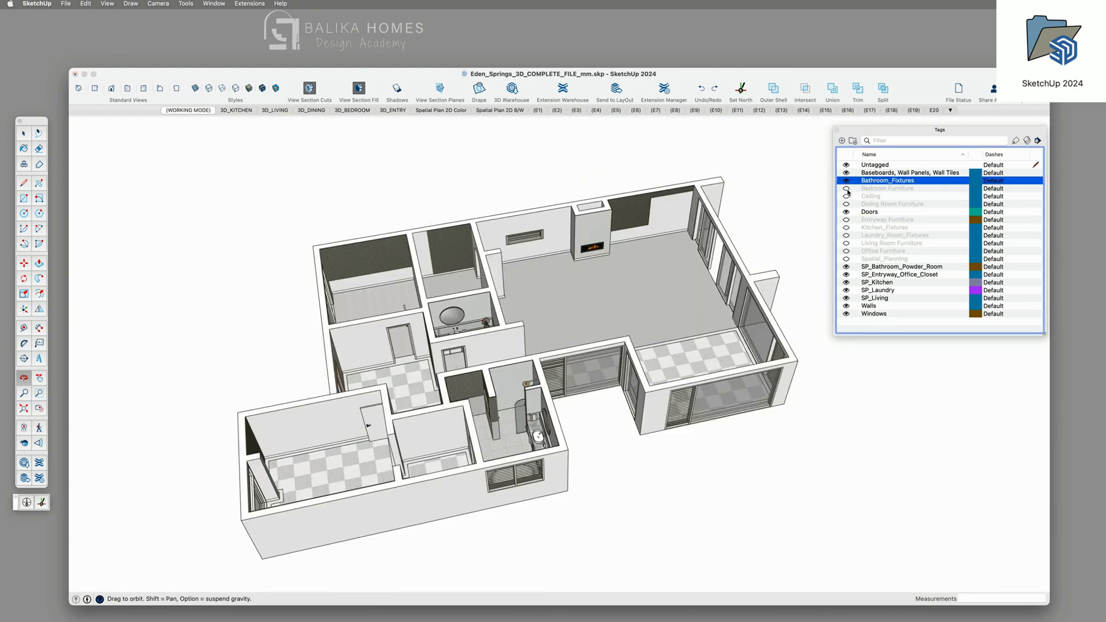
left_click(846, 188)
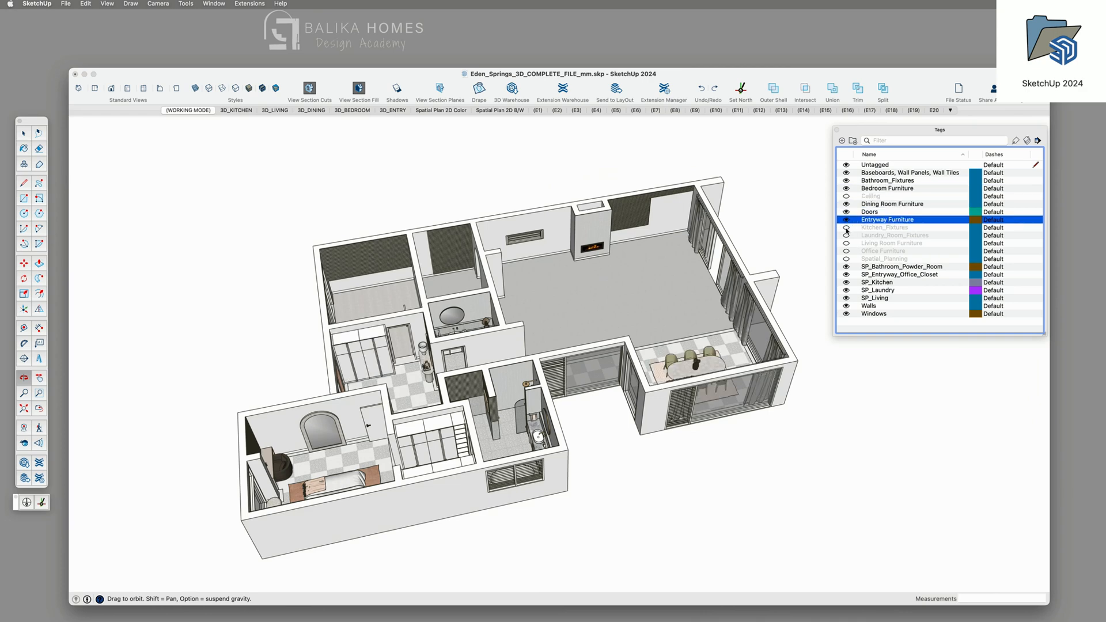
left_click(846, 227)
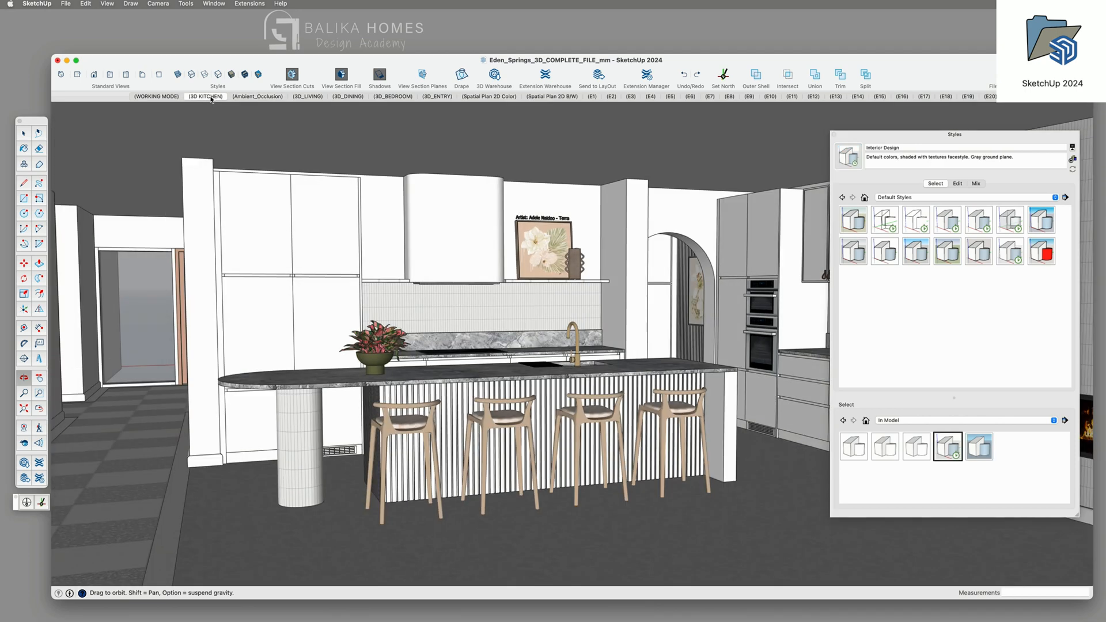
- Switch the Styles browser collection to Default Styles
left_click_drag(494, 317, 458, 304)
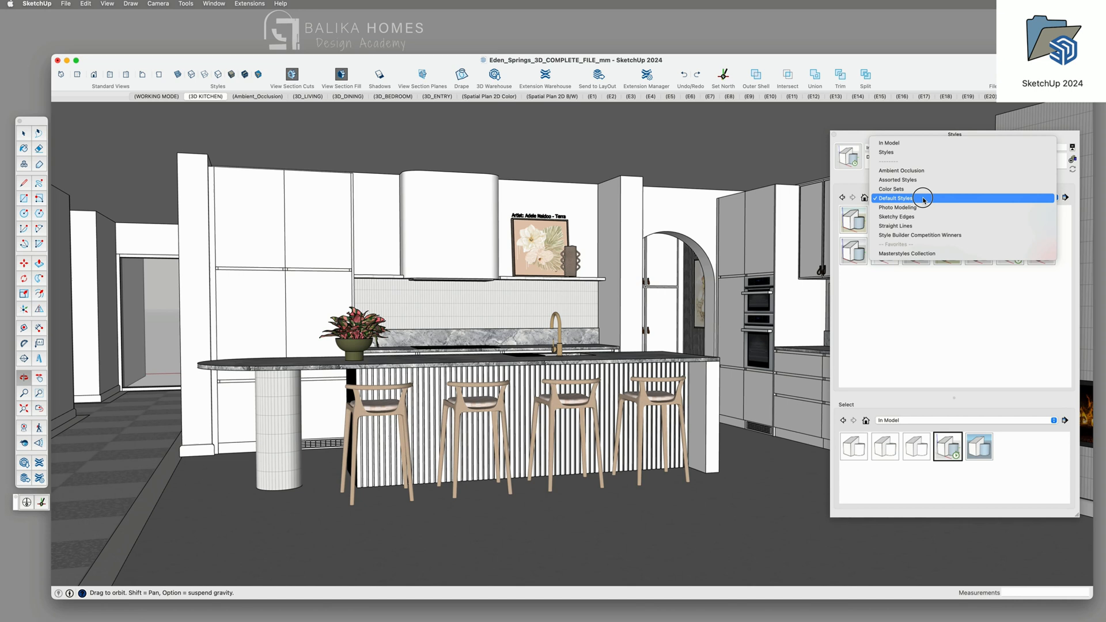
mouse_move(917, 198)
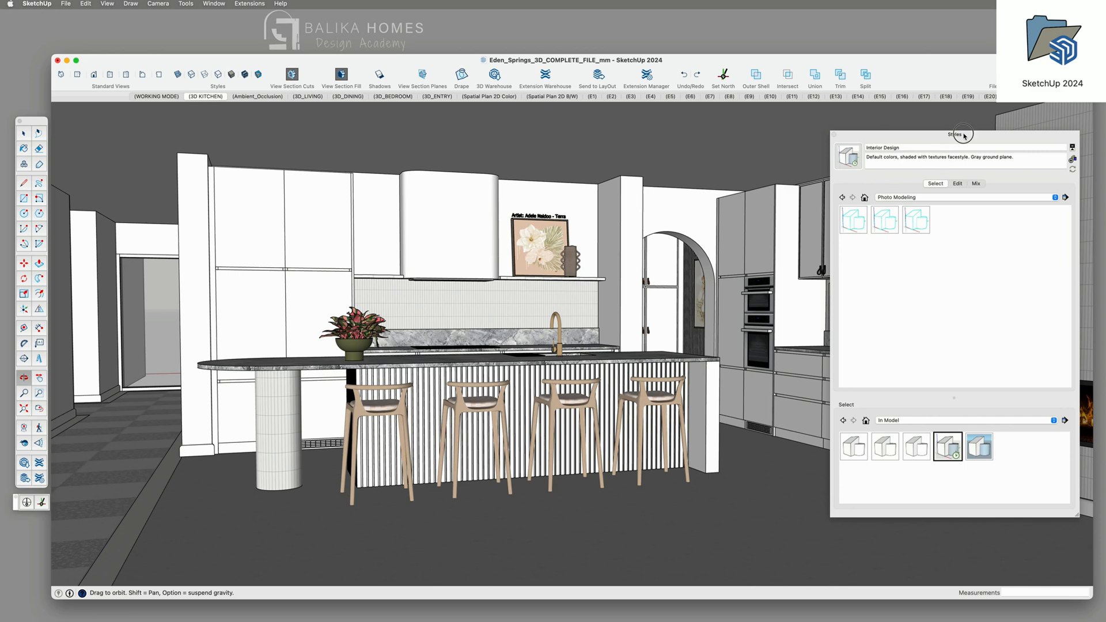
left_click_drag(955, 134, 929, 140)
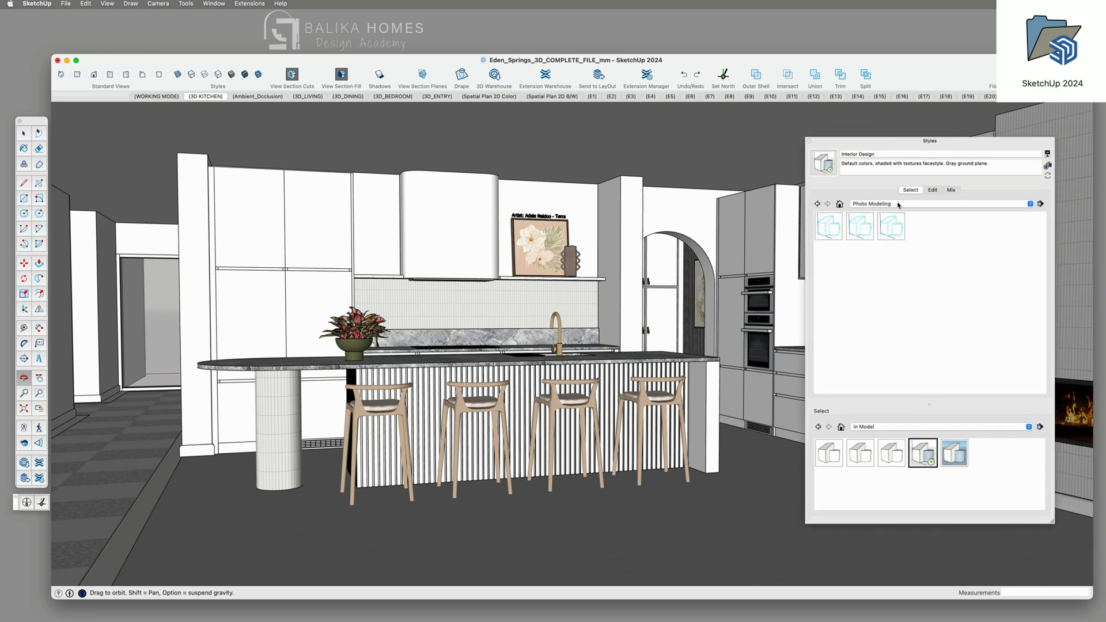
left_click(942, 203)
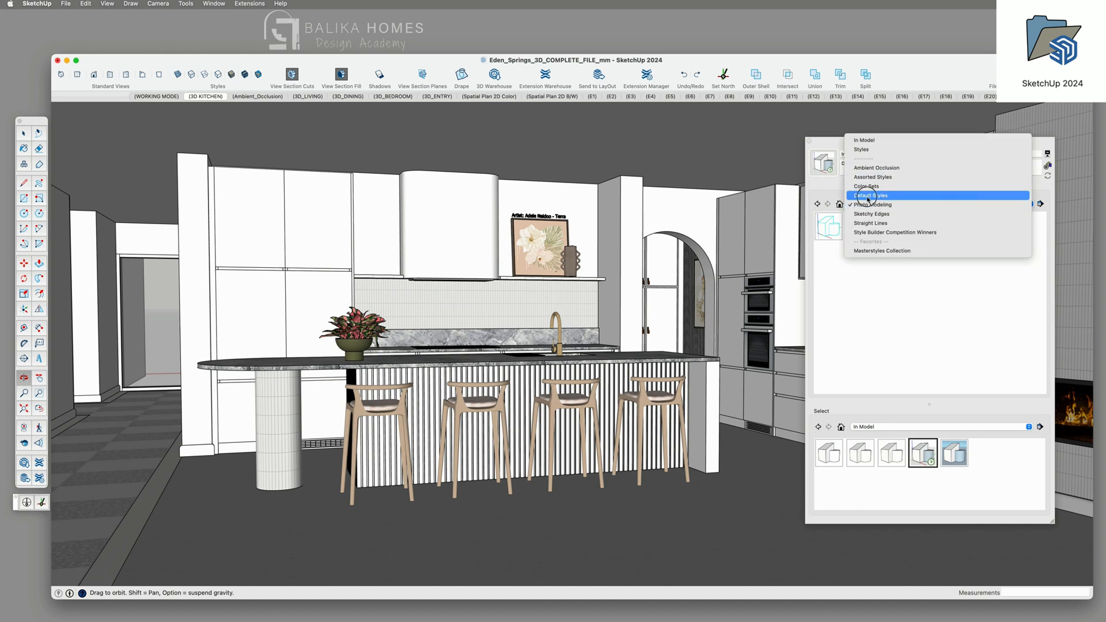
left_click(870, 195)
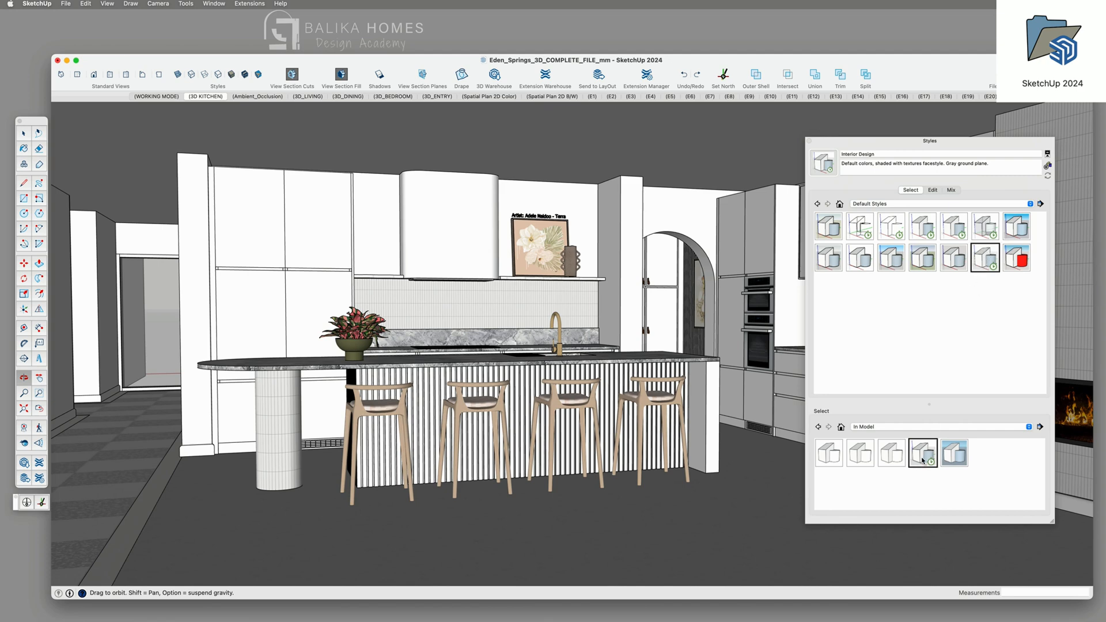
mouse_move(955, 453)
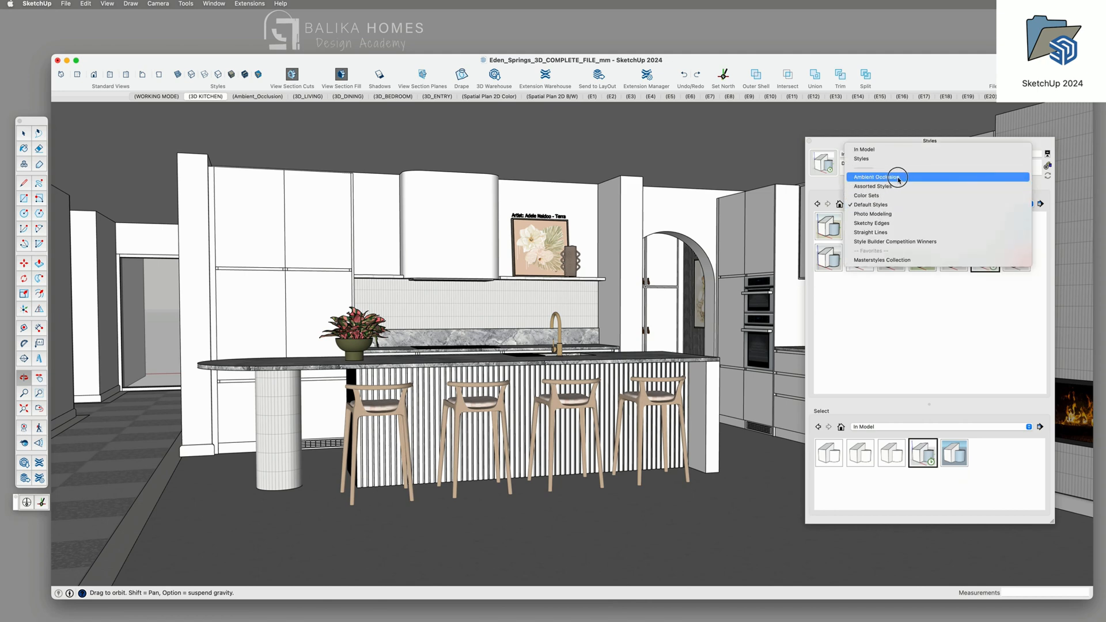
- Preview Colored Clay, Dark Pen, Details, Pencil and Paper occlusion styles, then apply Interior
left_click(893, 177)
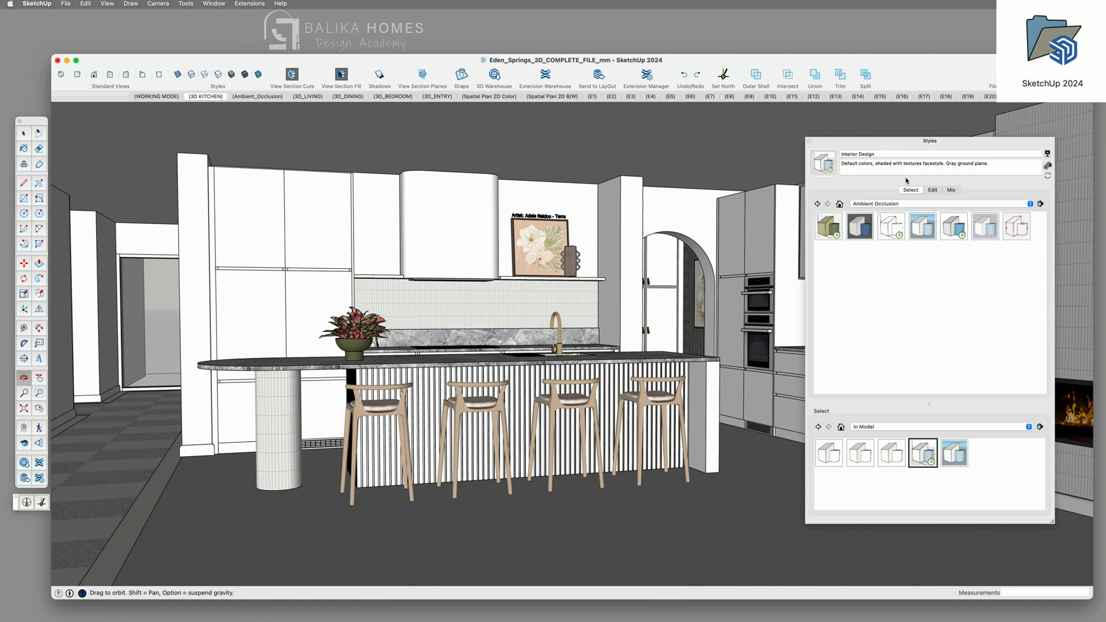
left_click(829, 226)
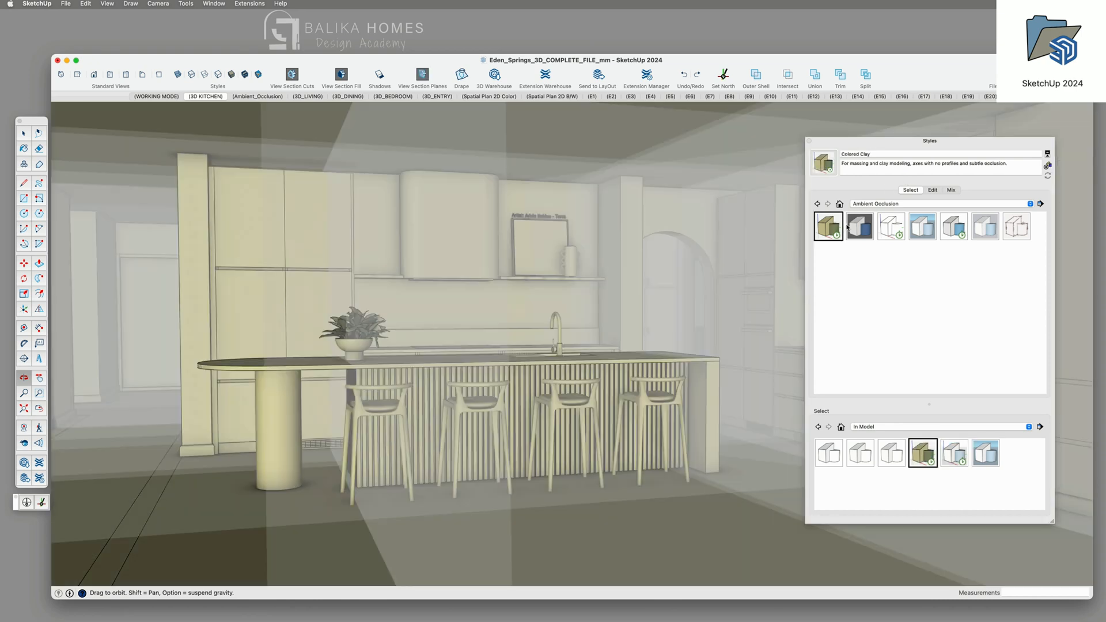
left_click(858, 227)
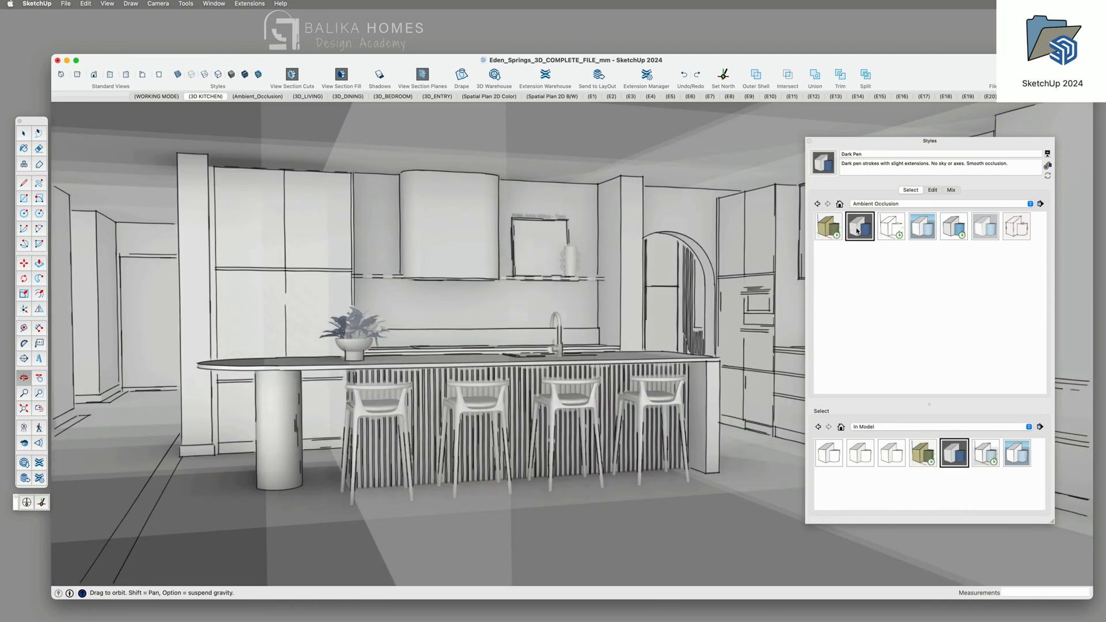
left_click(890, 225)
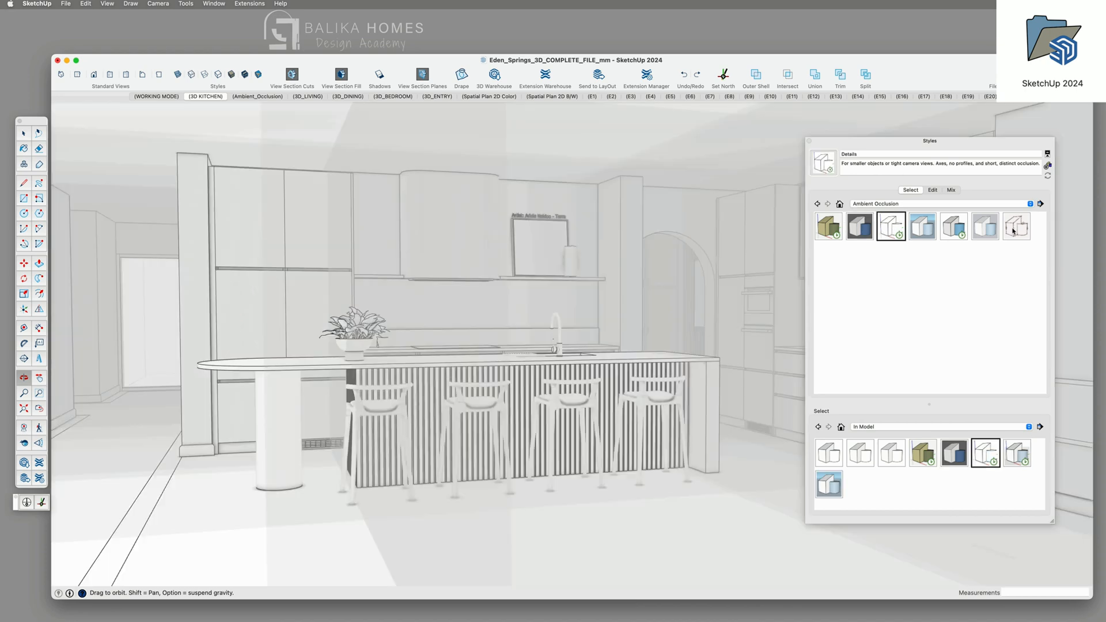
left_click(1016, 226)
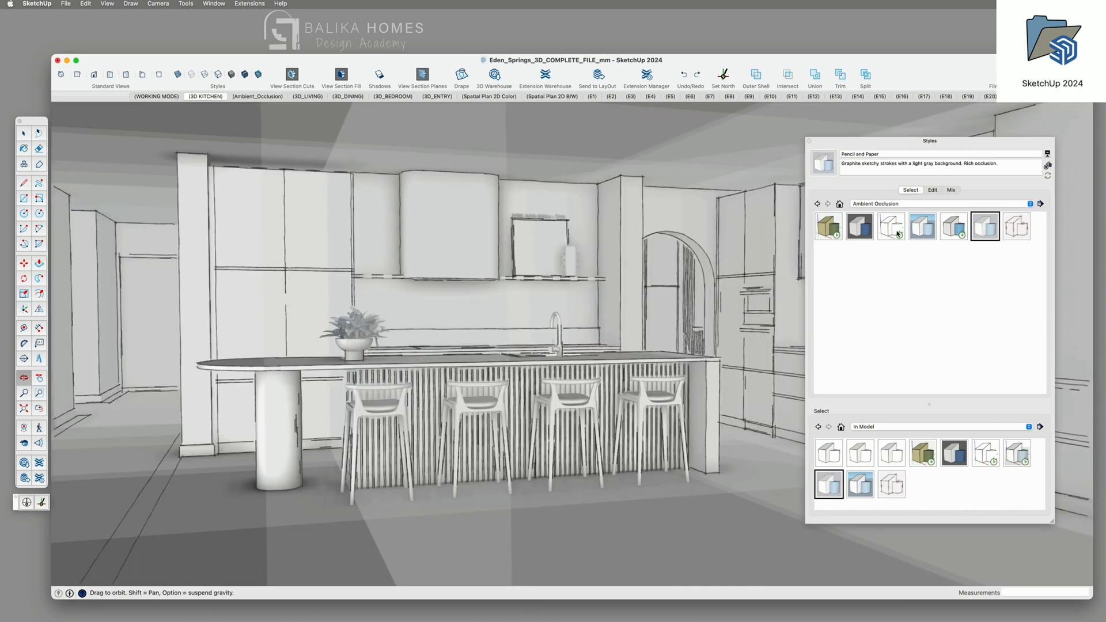
mouse_move(928, 233)
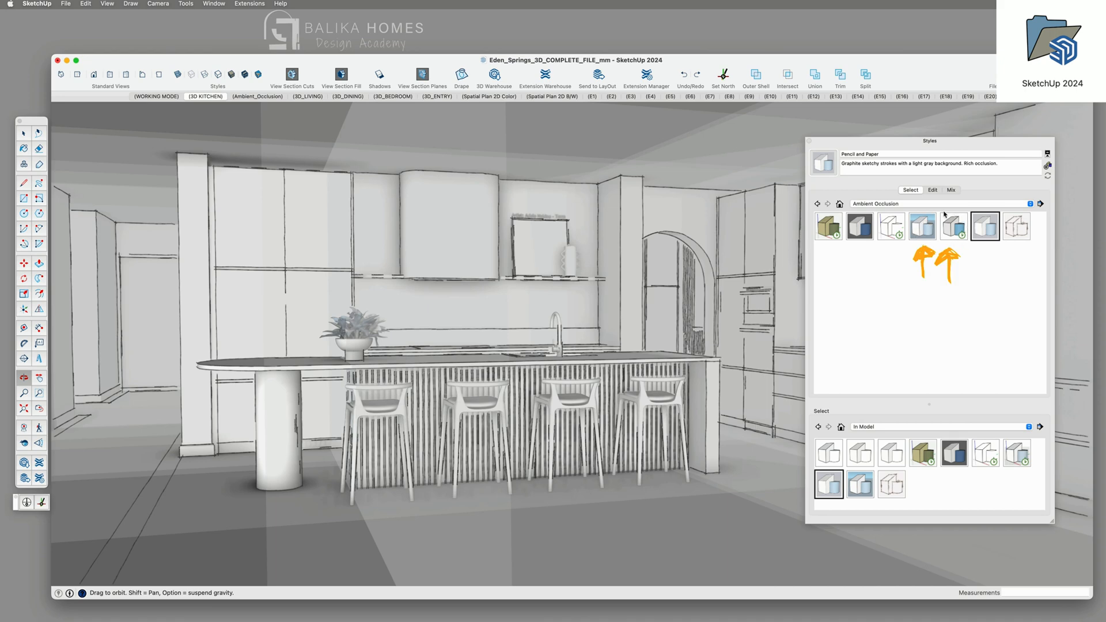
mouse_move(930, 232)
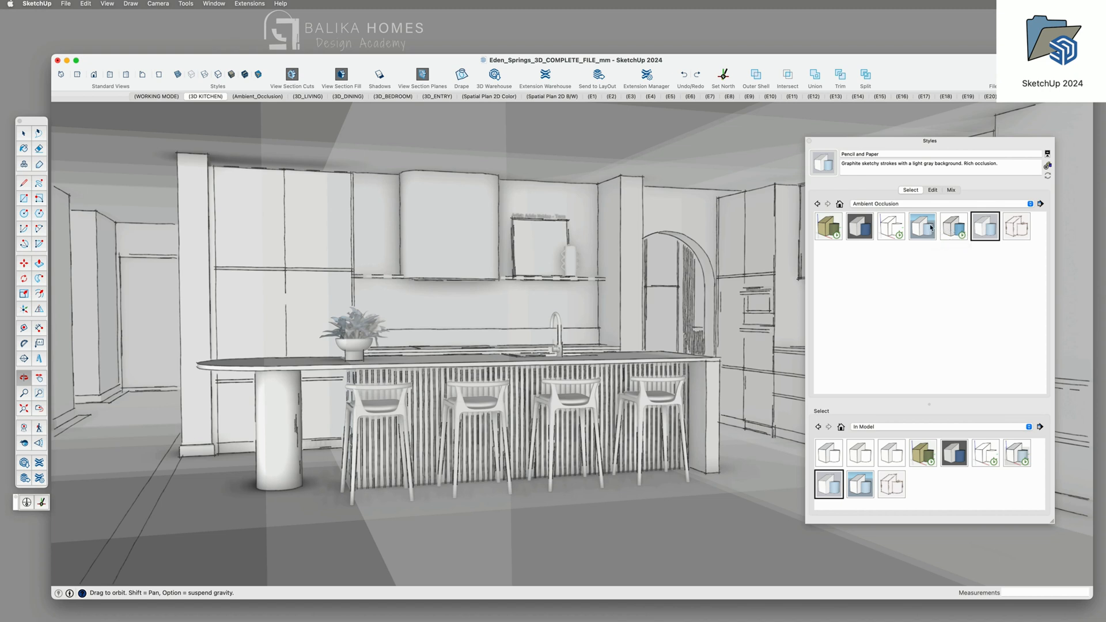
left_click(953, 227)
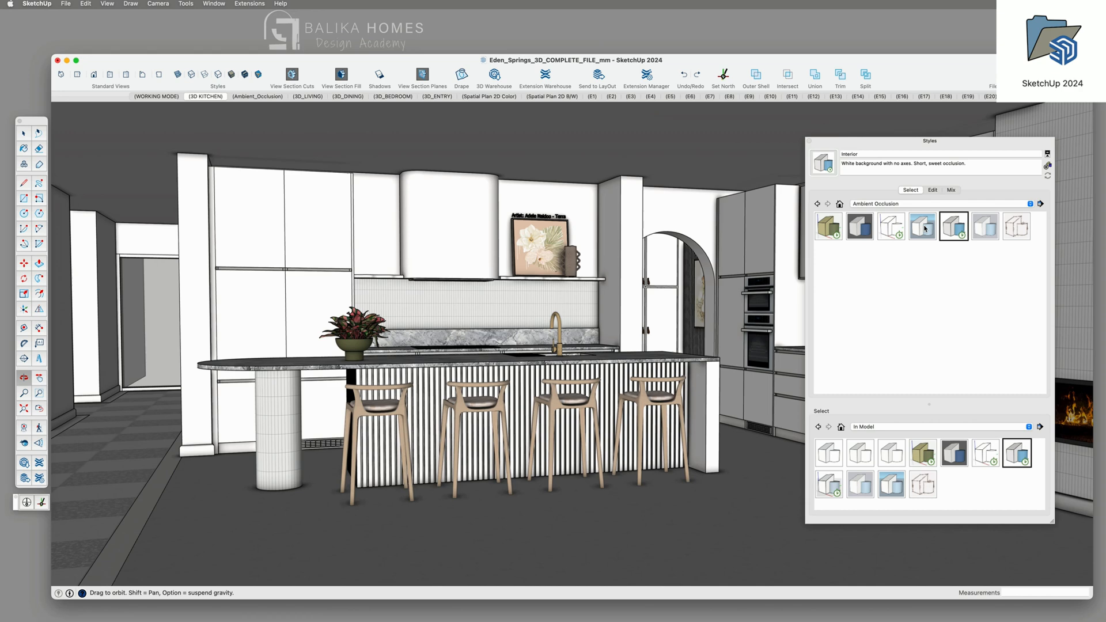
mouse_move(930, 229)
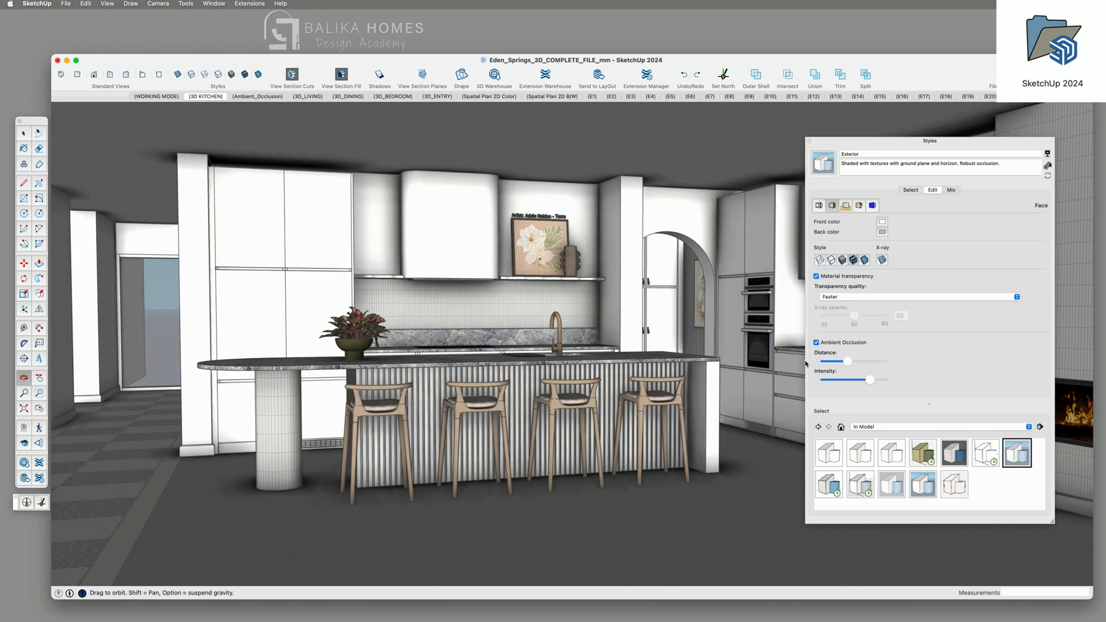
- Lower occlusion distance and intensity, update the style, and turn on sun shadows
left_click_drag(870, 380, 832, 380)
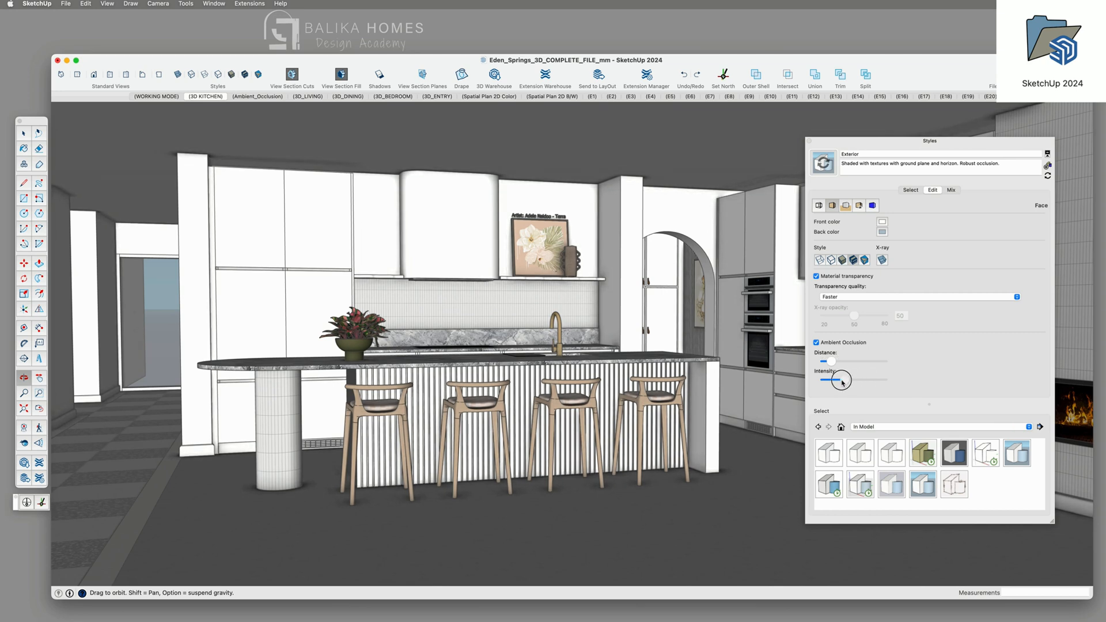
left_click_drag(841, 380, 836, 380)
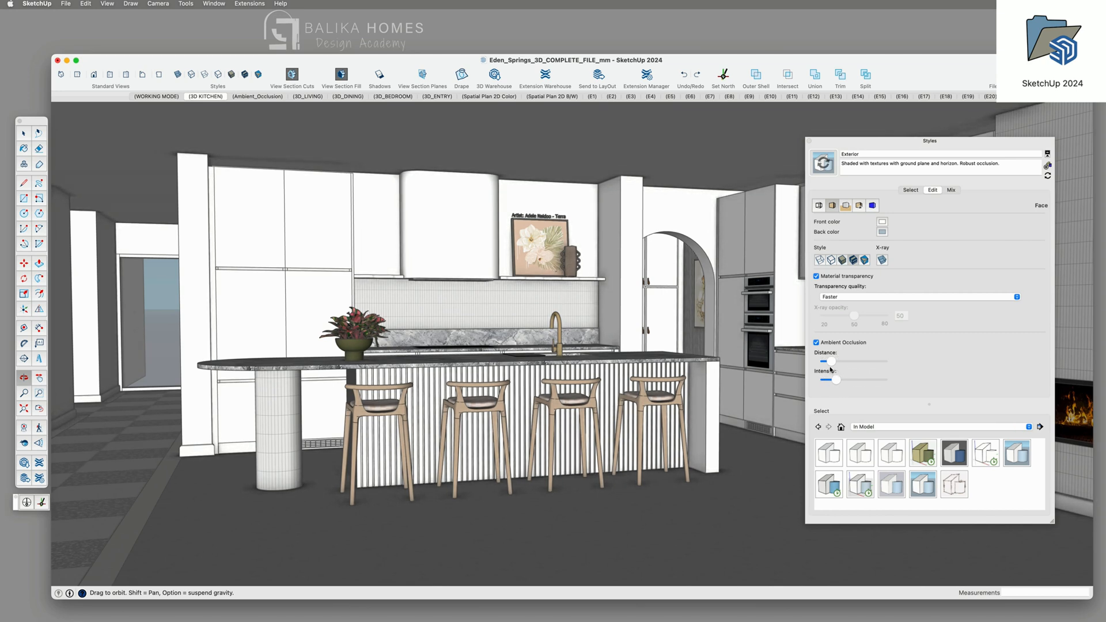
left_click(1016, 453)
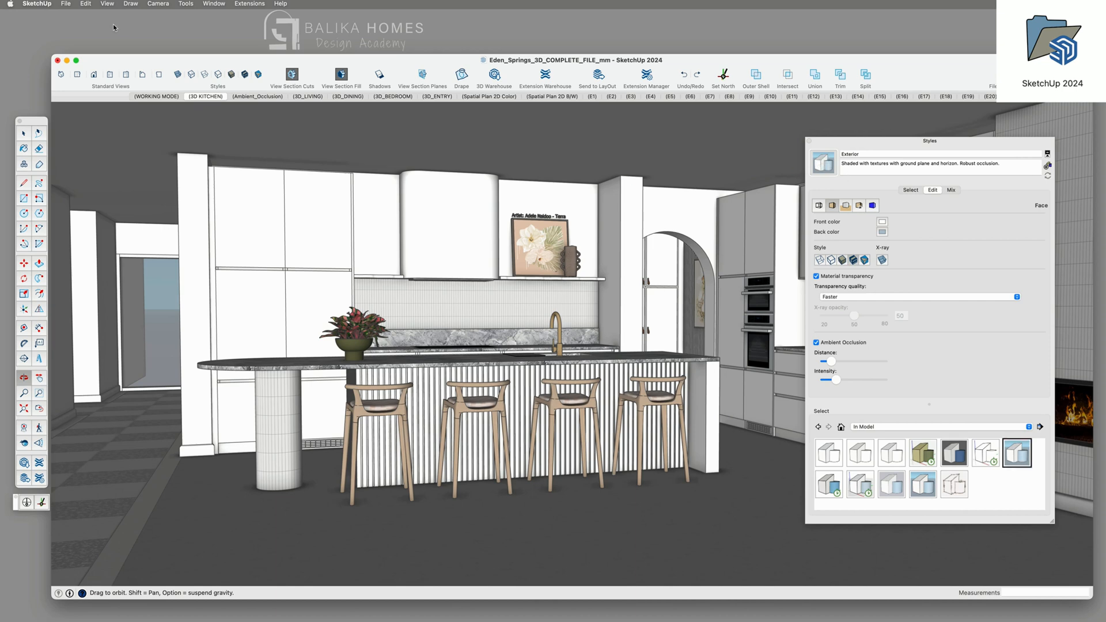
left_click(107, 4)
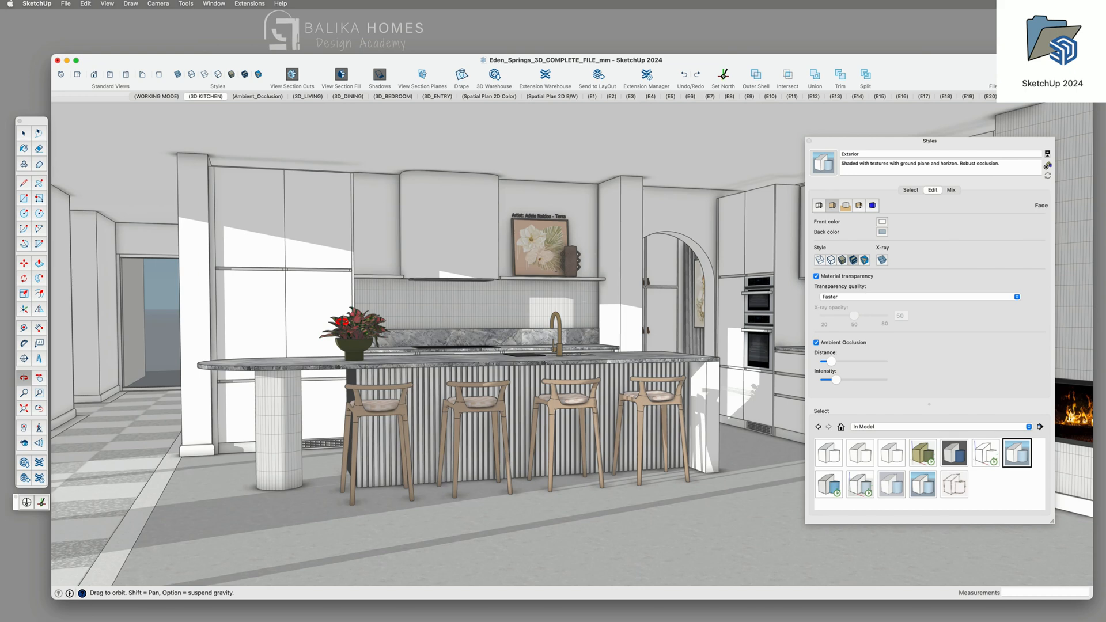
- Open shadow settings, darken the edge colour, then compare the 3D KITCHEN and Ambient_Occlusion scenes
left_click(380, 73)
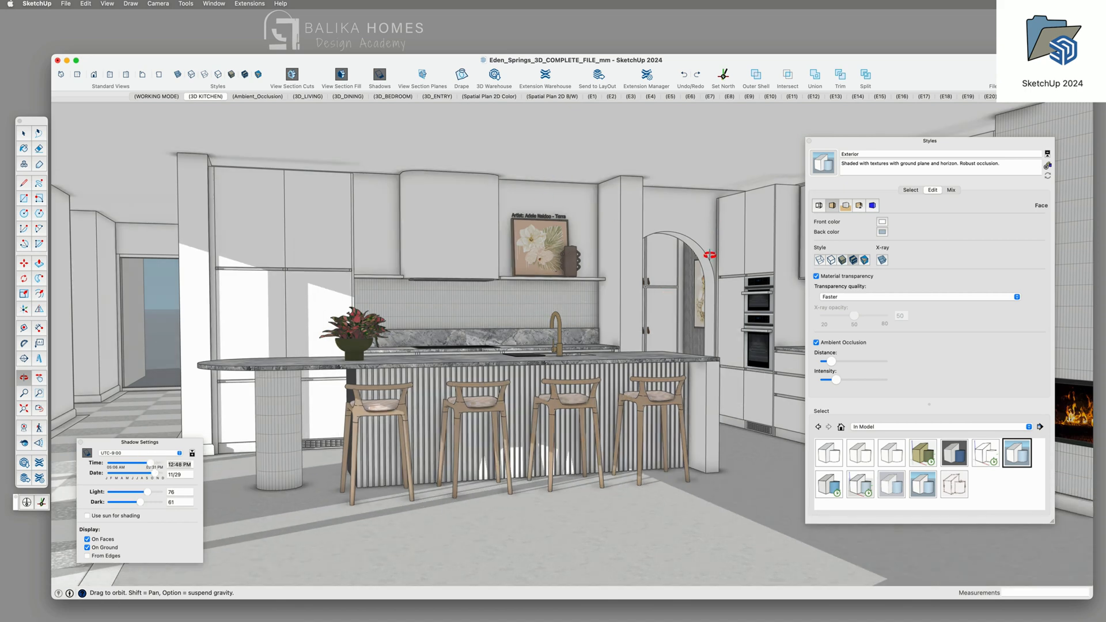
left_click(819, 205)
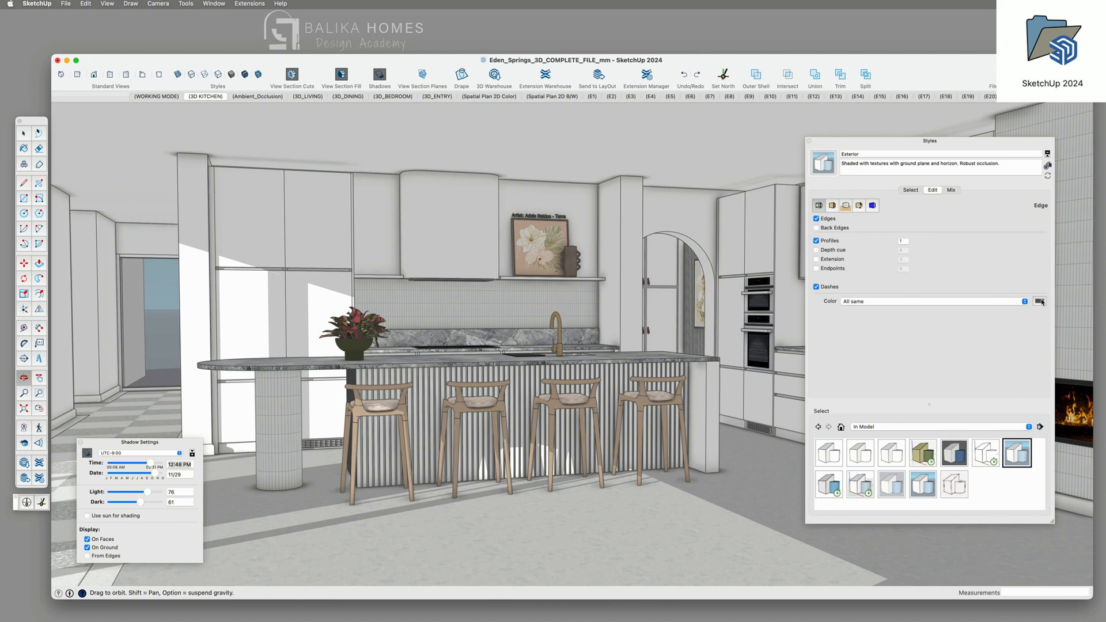
left_click(1040, 301)
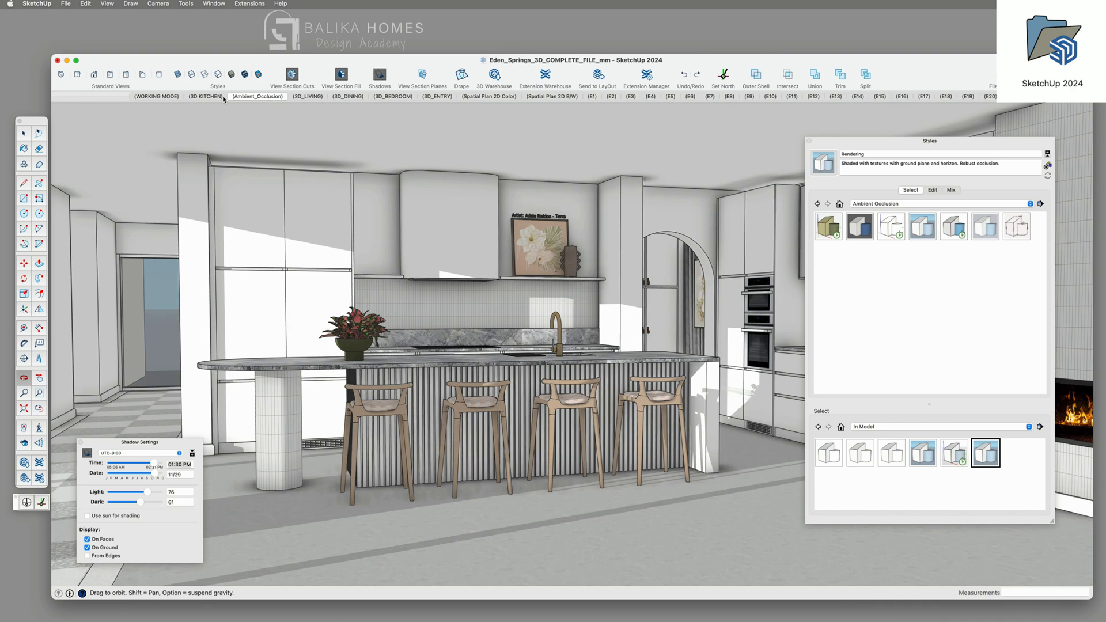
left_click(954, 452)
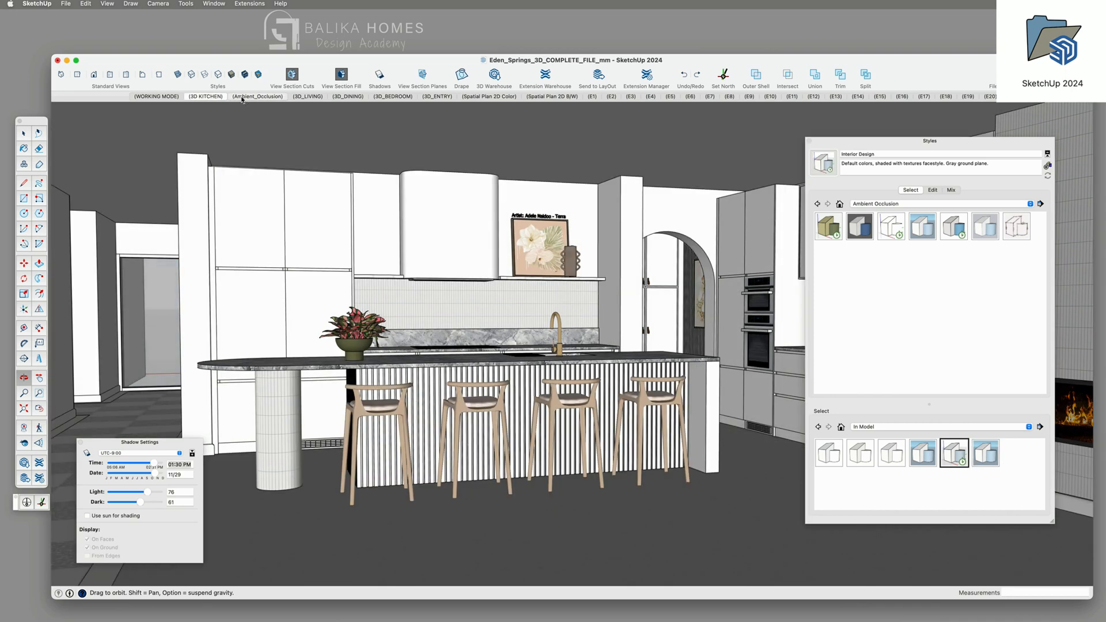
left_click(985, 453)
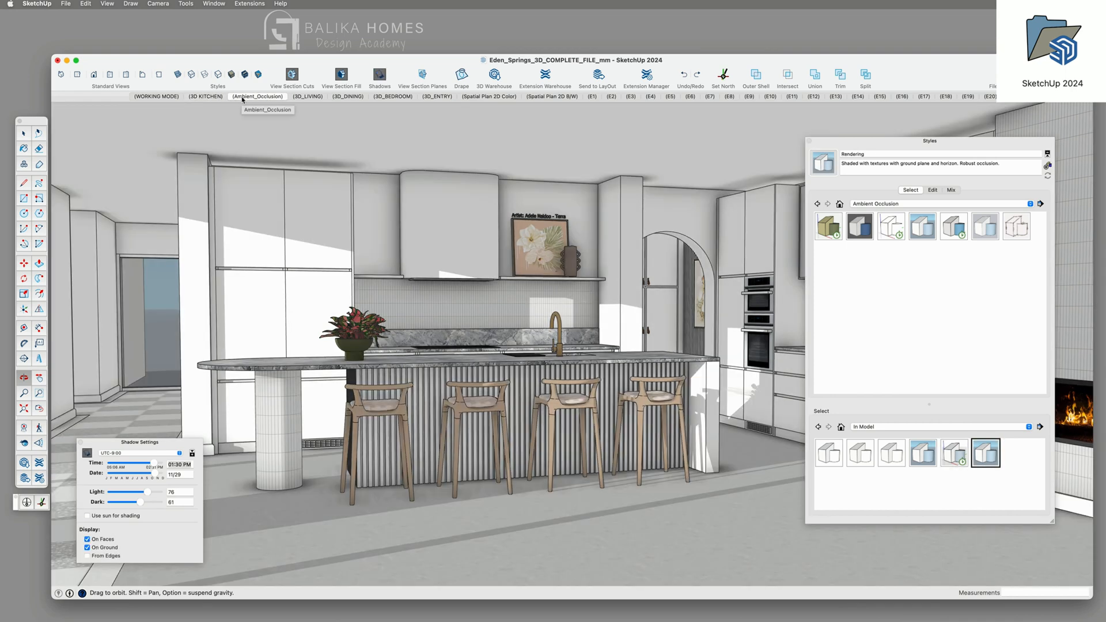